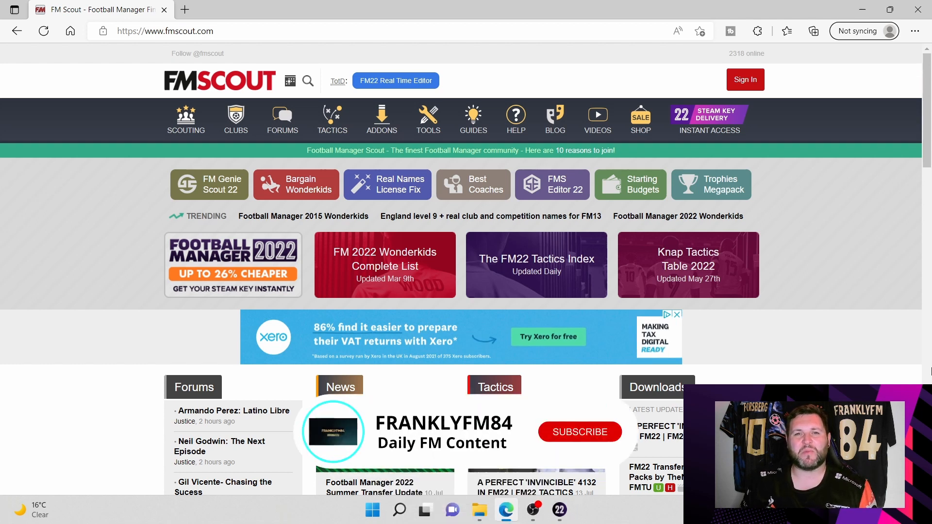
- Open FM Scout's Football Manager 2022 skins listing from the Addons menu
left_click(578, 432)
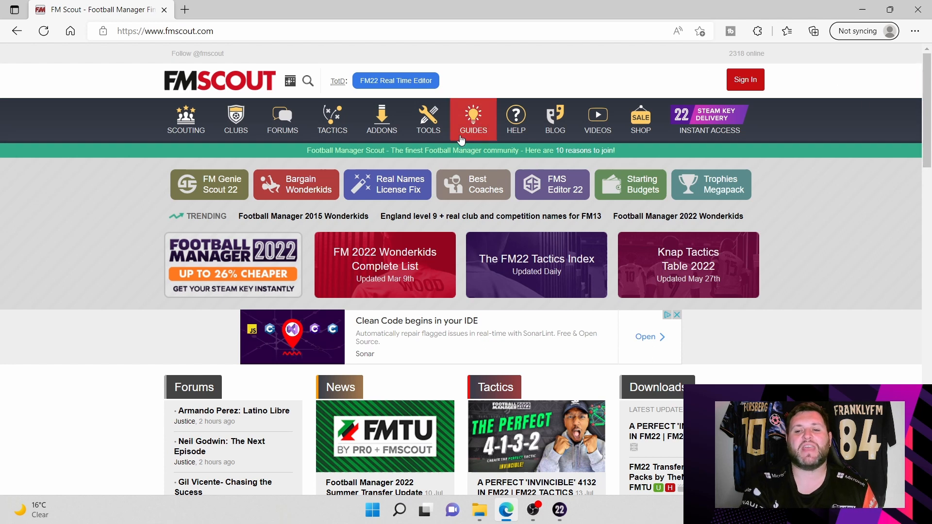
left_click(381, 119)
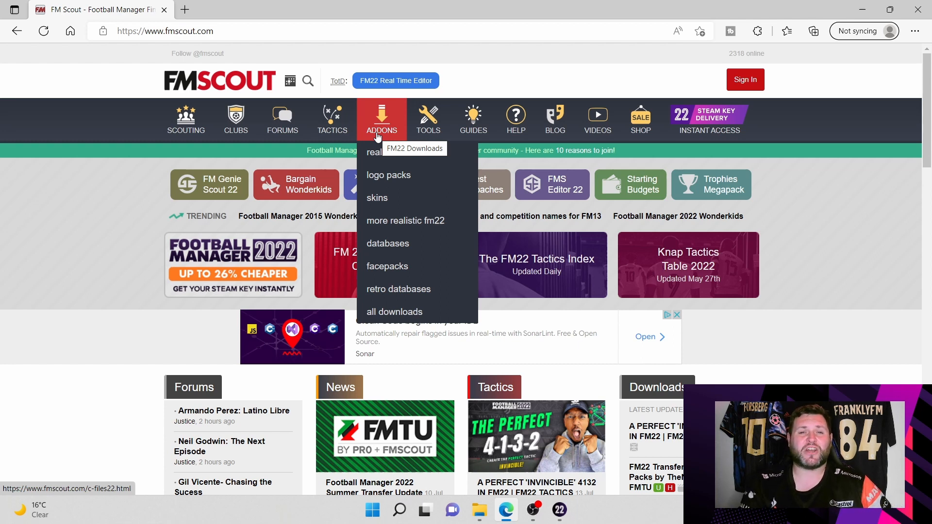
mouse_move(377, 198)
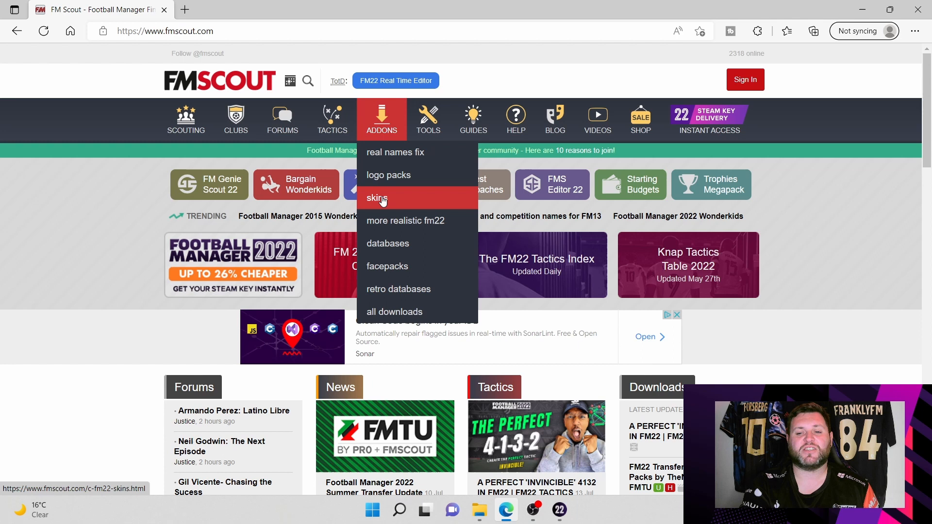
left_click(376, 198)
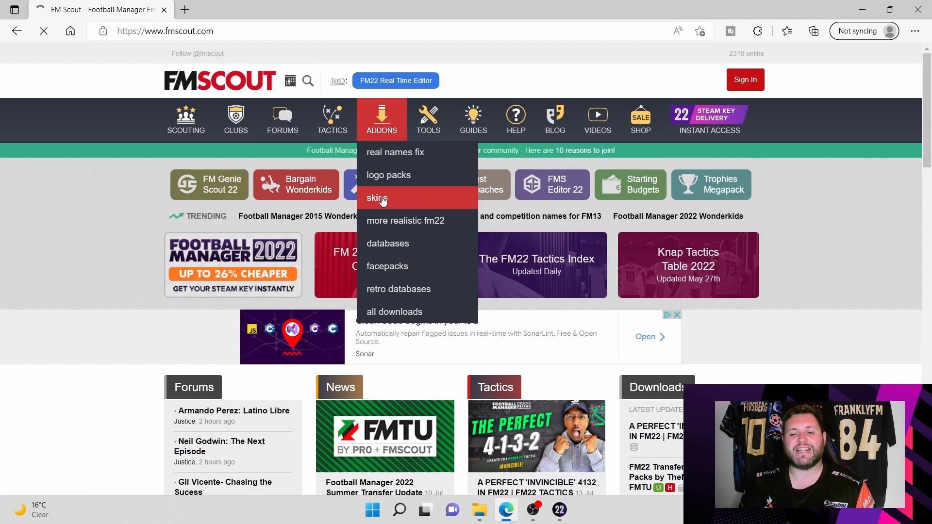
left_click(376, 198)
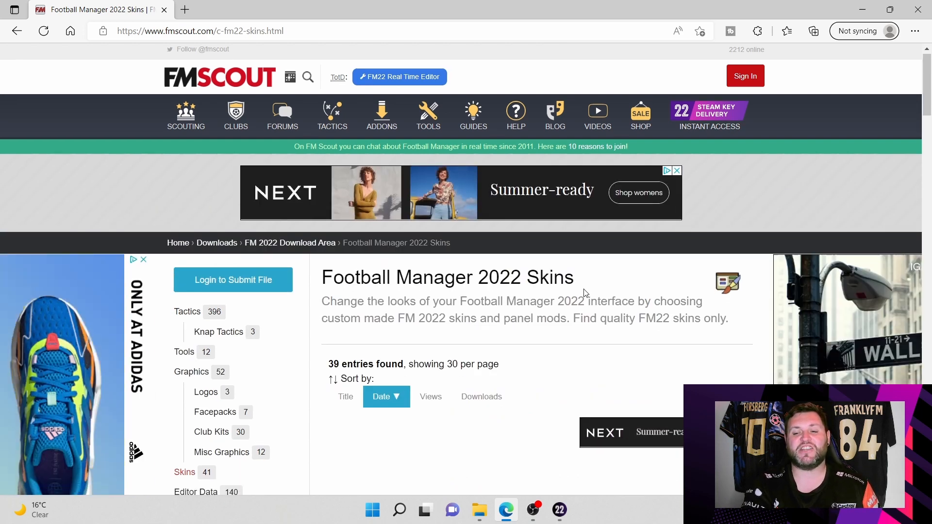
- Scroll the skins list to Tato22 FM22 Skin v. 2.3 and open its page
scroll("down", 3)
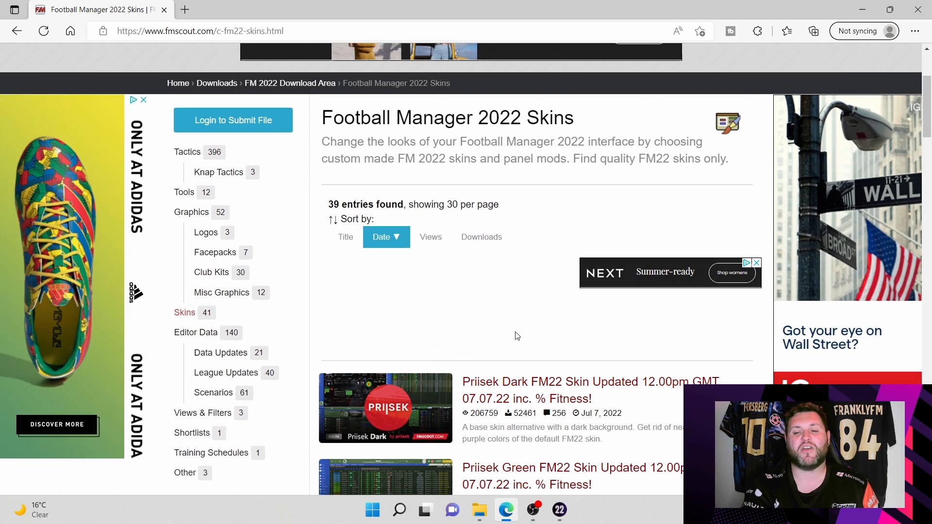
scroll("down", 3)
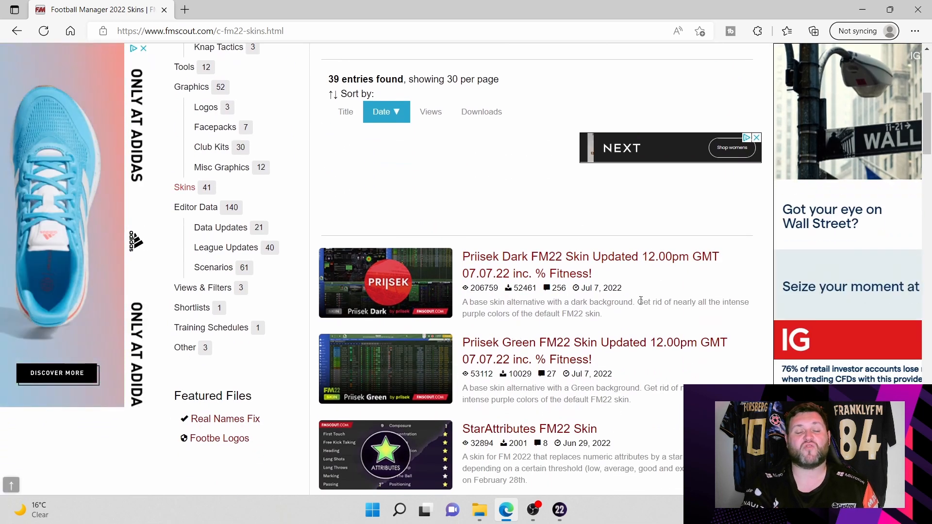
scroll("down", 3)
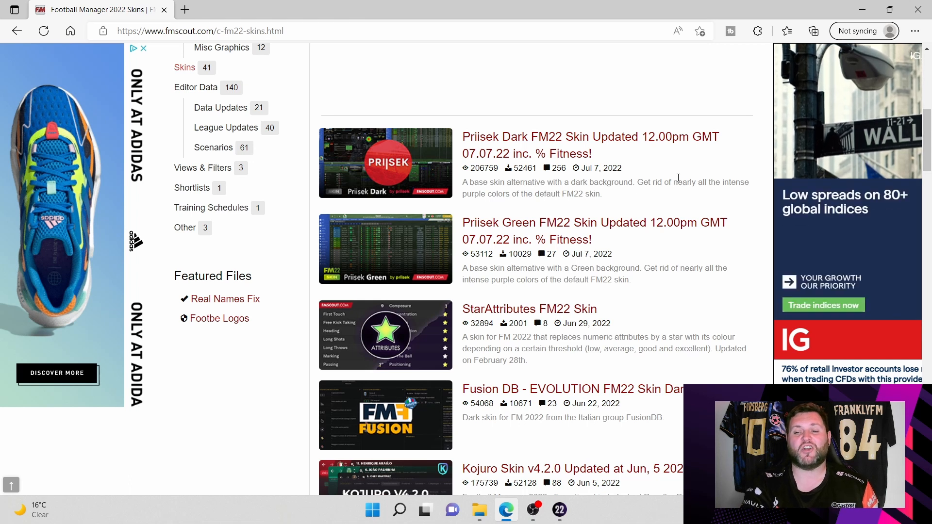
scroll("down", 3)
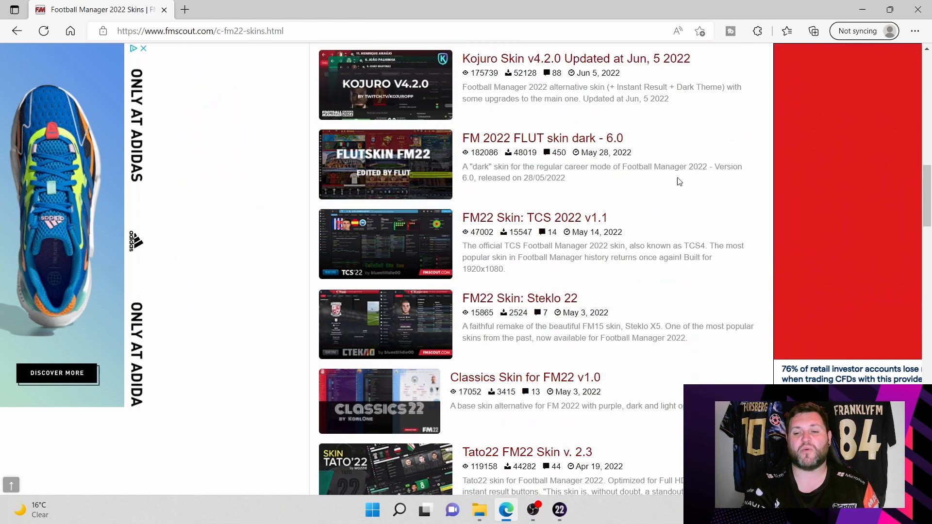
scroll("down", 3)
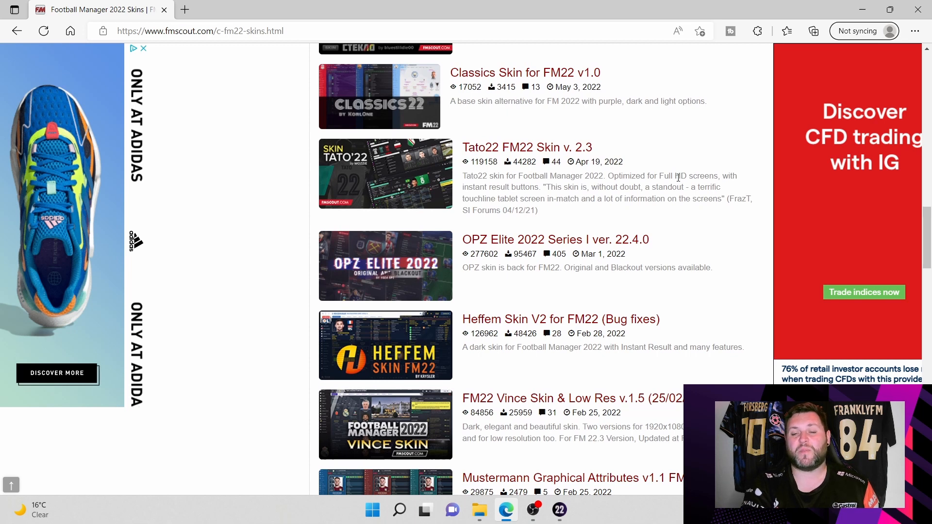
scroll("up", 3)
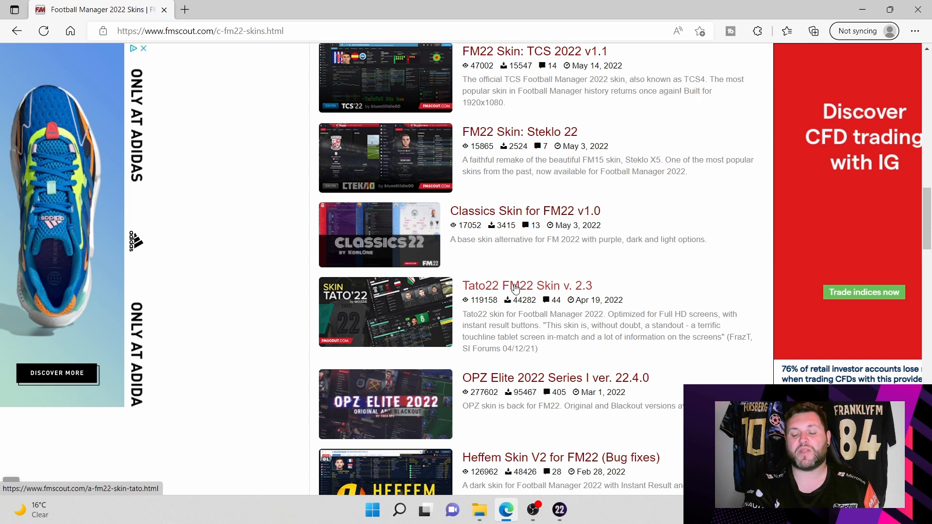
left_click(526, 286)
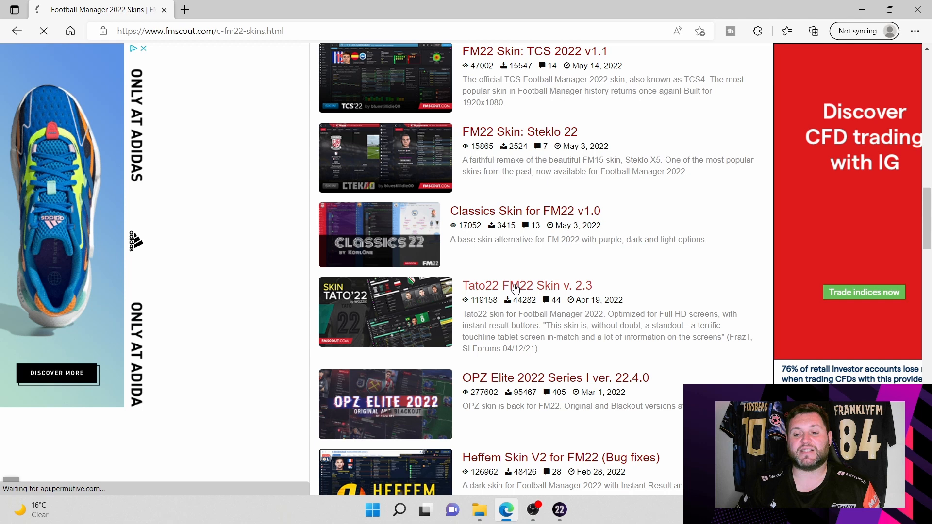
- Load the Tato22 FM22 Skin v. 2.3 page and scroll through its preview screenshots
left_click(527, 286)
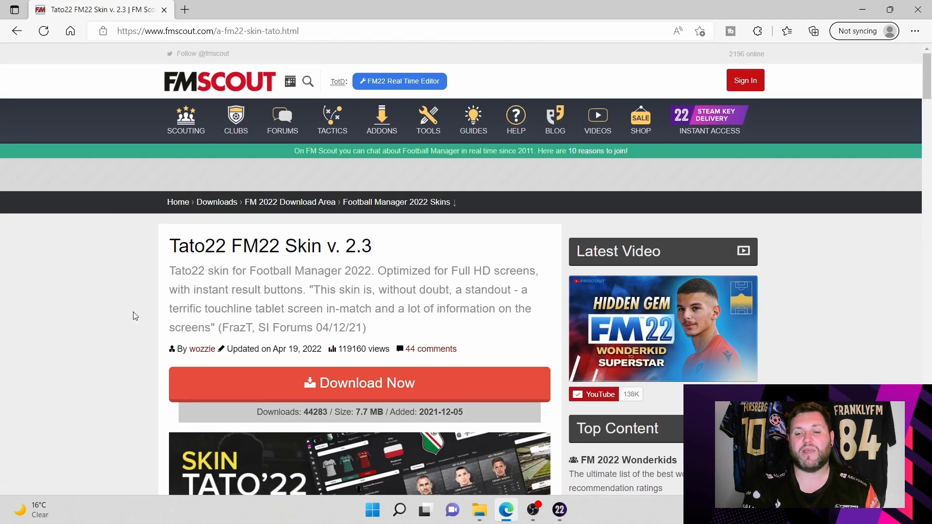
scroll("down", 3)
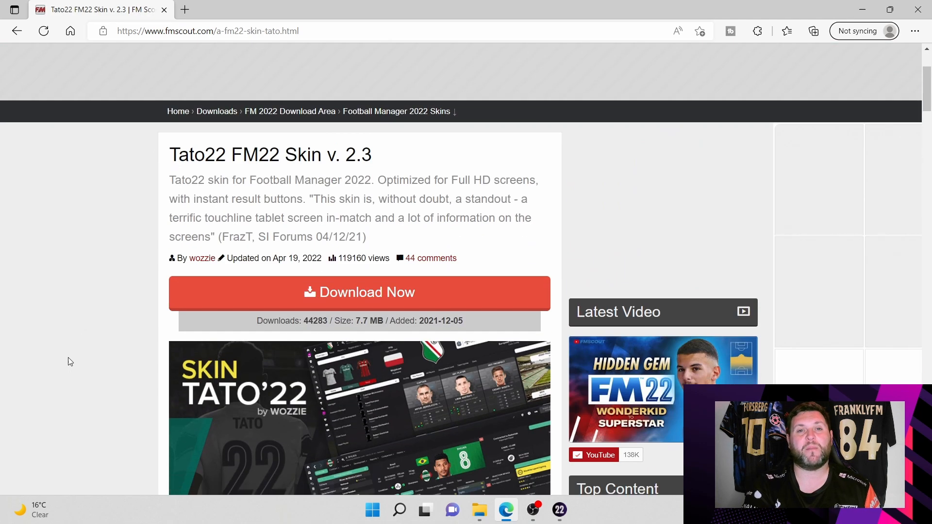
scroll("down", 3)
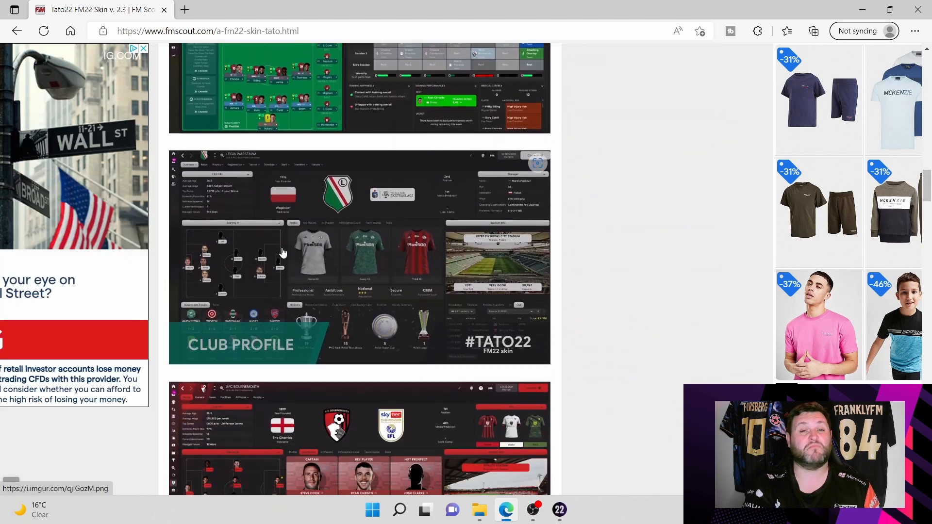
scroll("down", 3)
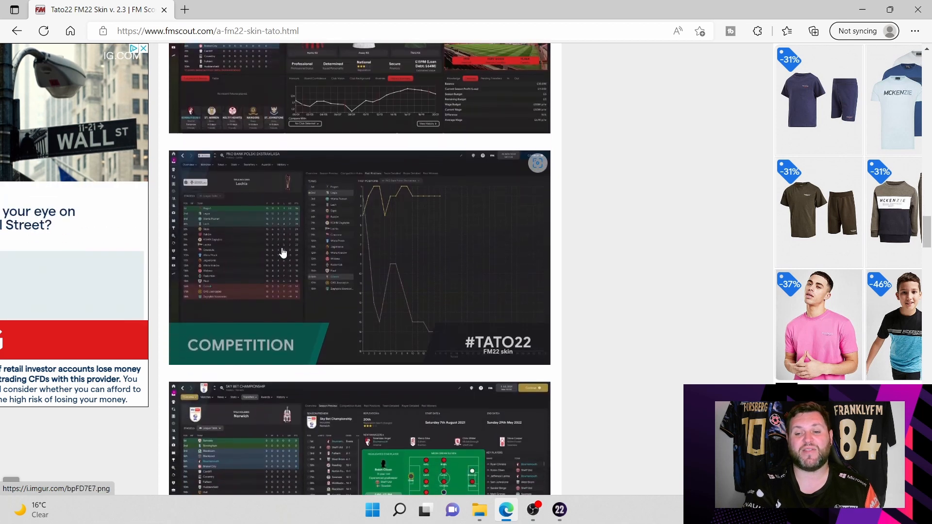
scroll("down", 3)
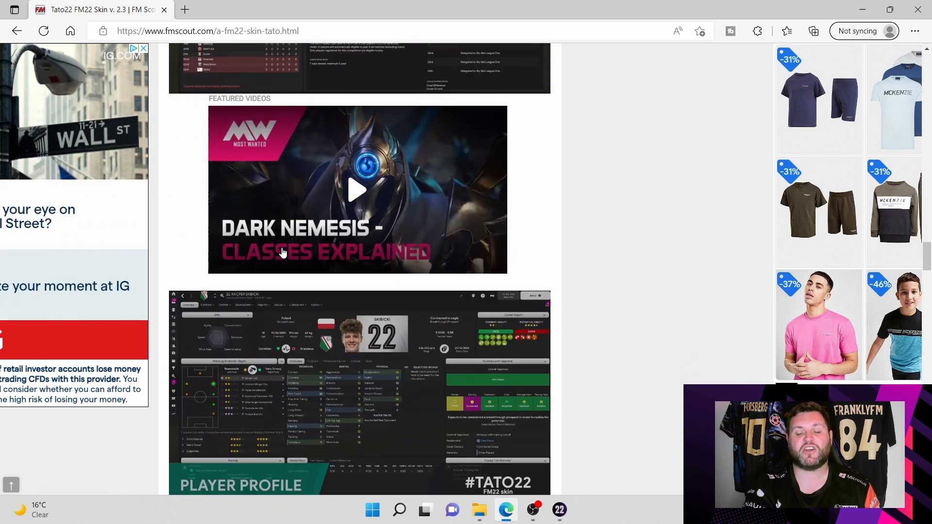
scroll("down", 3)
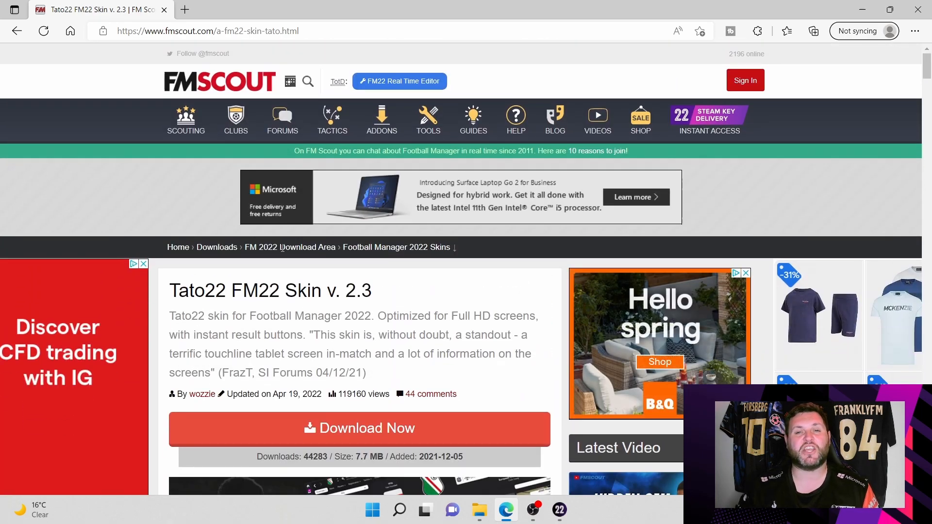
mouse_move(290, 247)
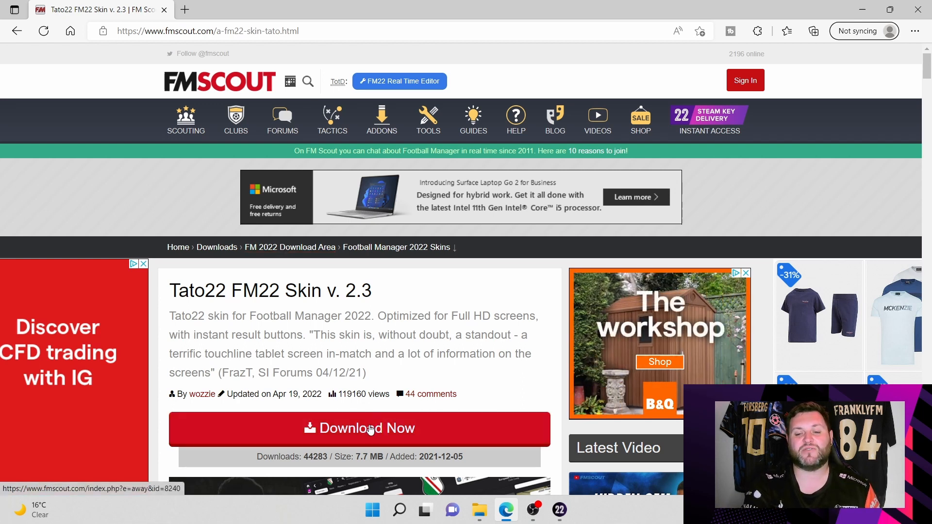
- Download Tato22_v23.fmf from MediaFire, dismissing the ad pop-up, and show the downloads list
left_click(360, 428)
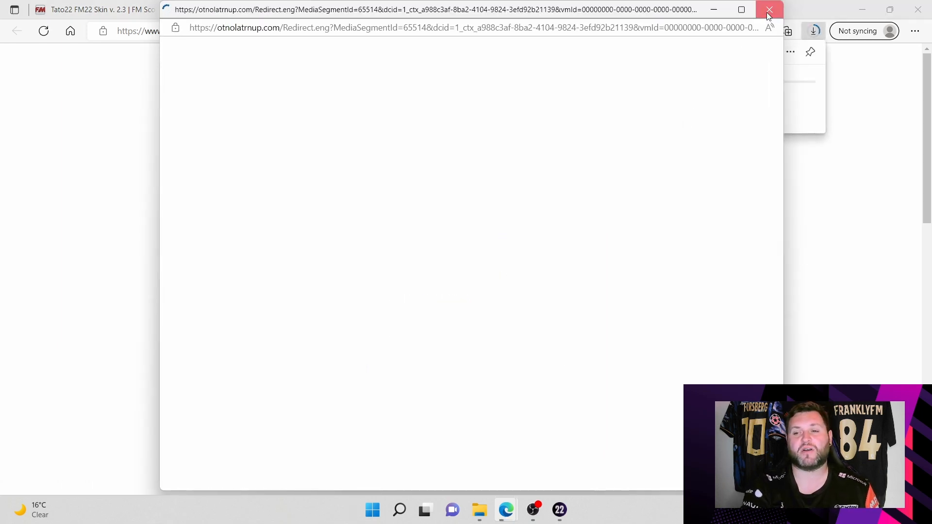
left_click(771, 9)
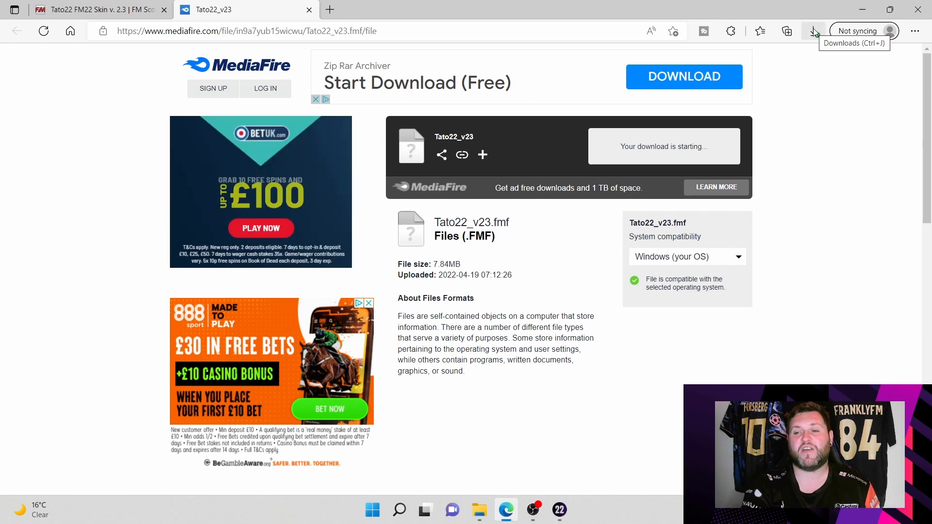
left_click(814, 31)
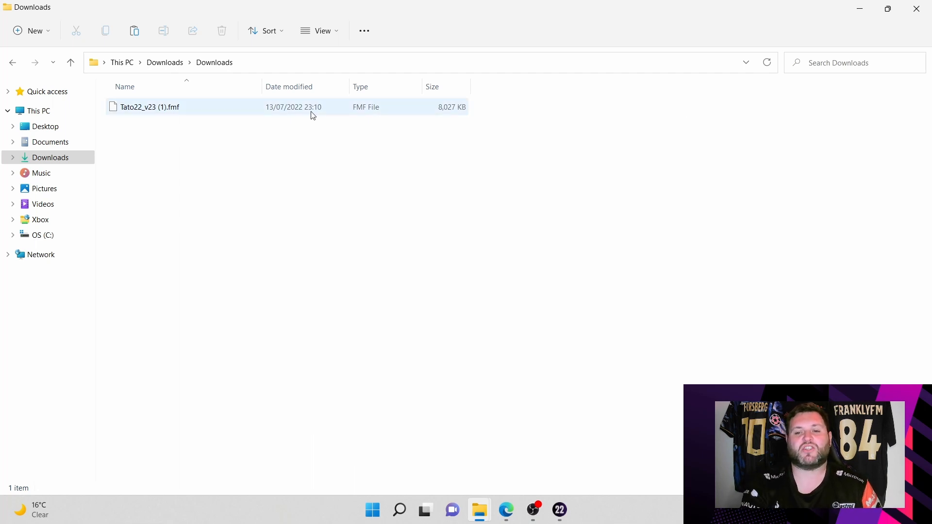
- Copy Tato22_v23 (1).fmf from Downloads and go to the Documents folder
left_click(149, 107)
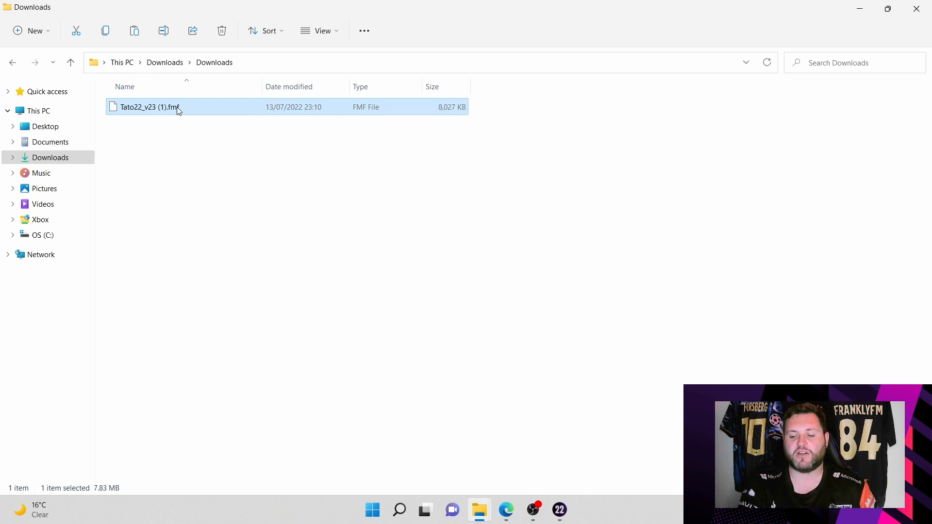
right_click(149, 107)
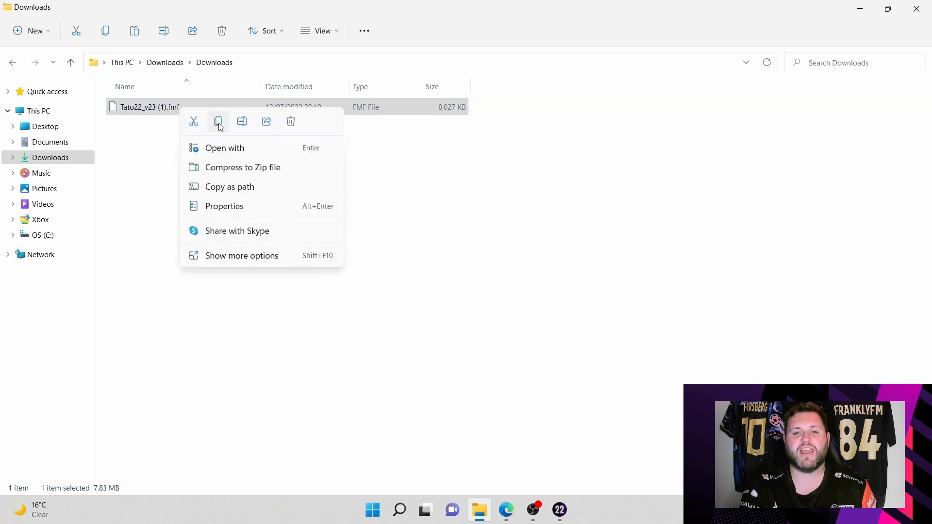
left_click(217, 122)
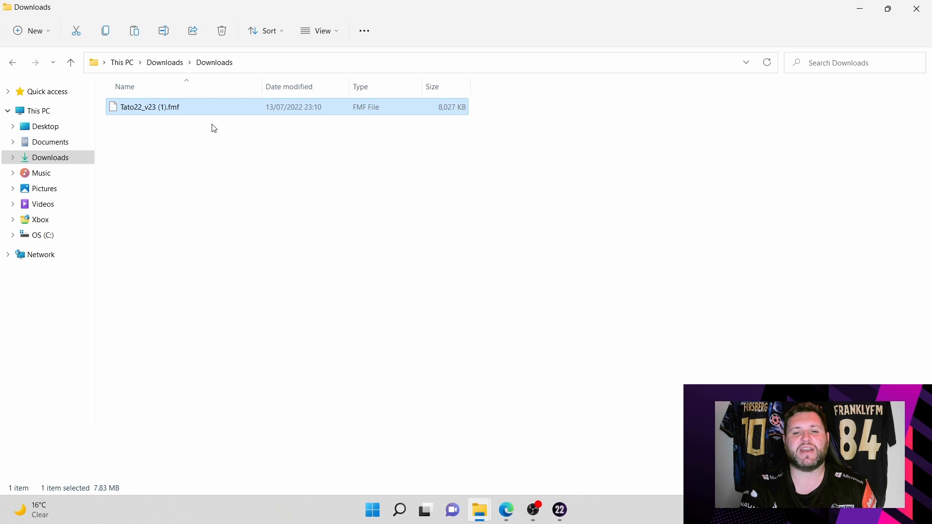
left_click(50, 142)
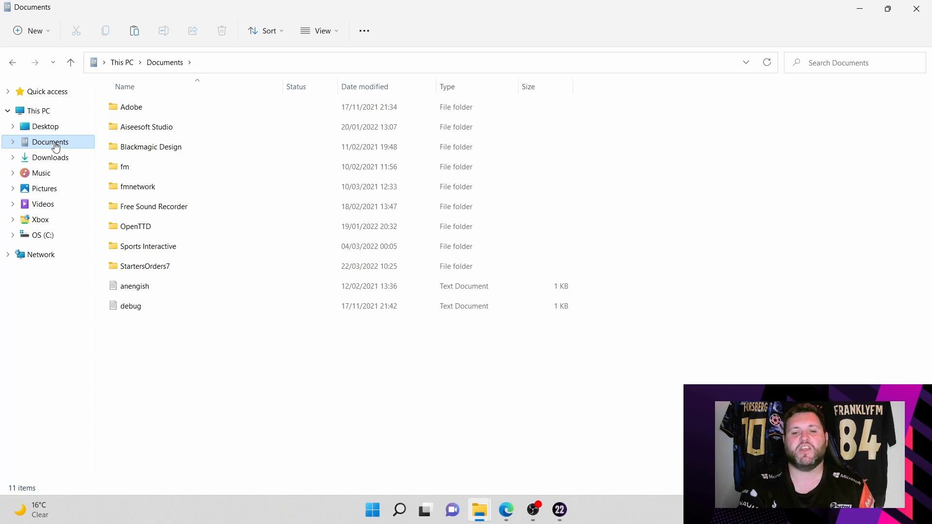
- Place the skin in Sports Interactive\Football Manager 2022\skins and launch FM22
double_click(149, 247)
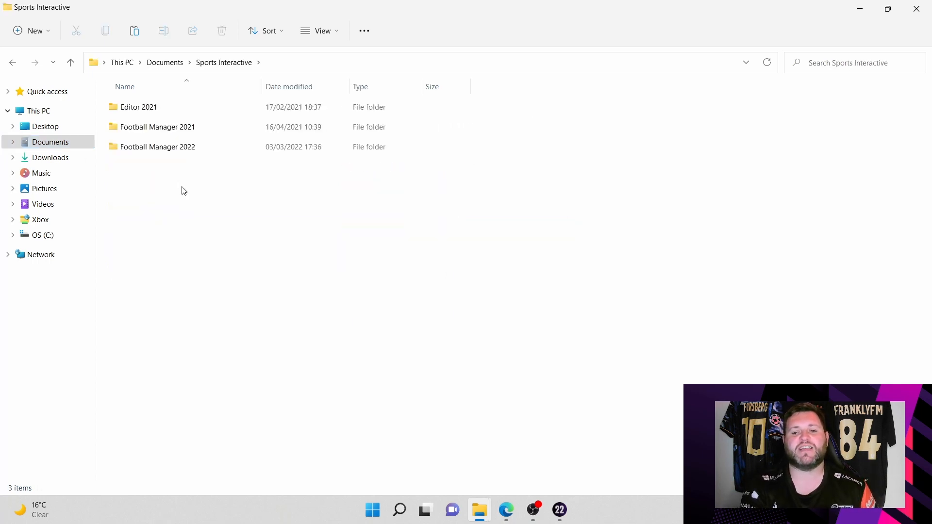
double_click(158, 146)
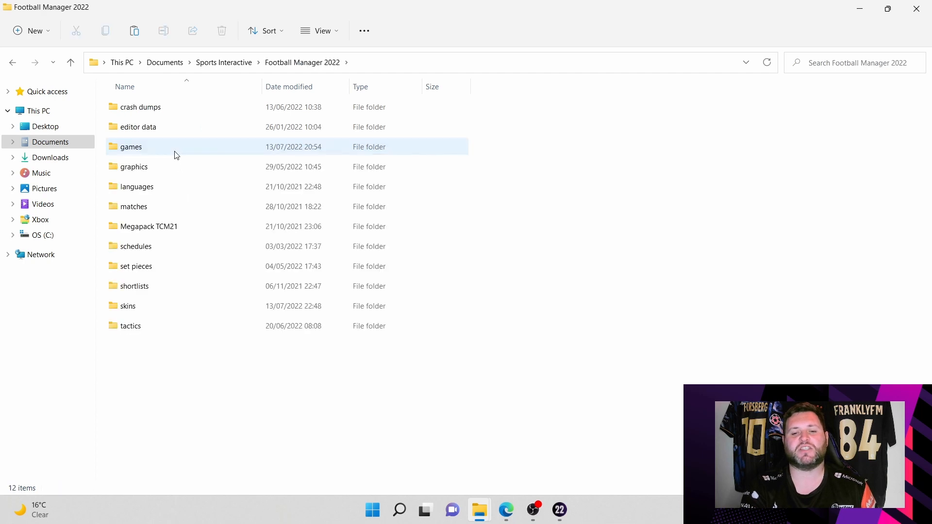
left_click(185, 405)
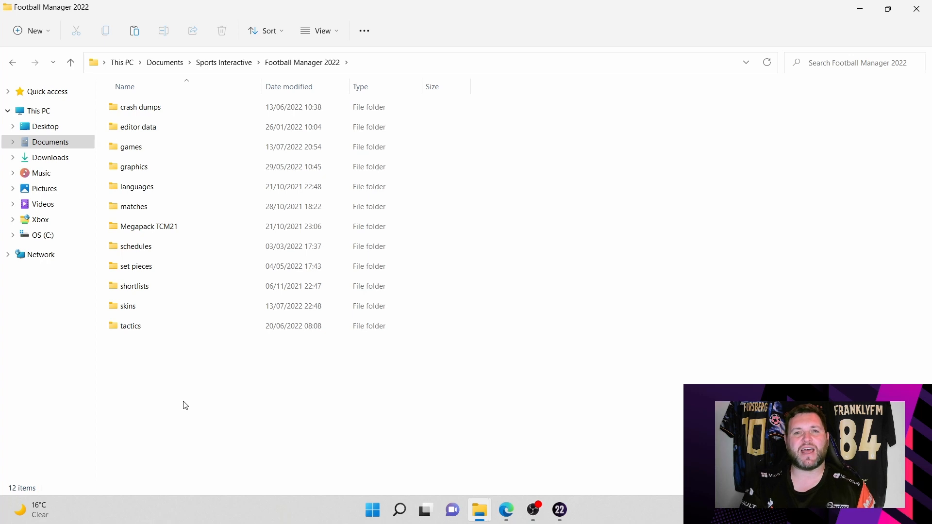
left_click(128, 306)
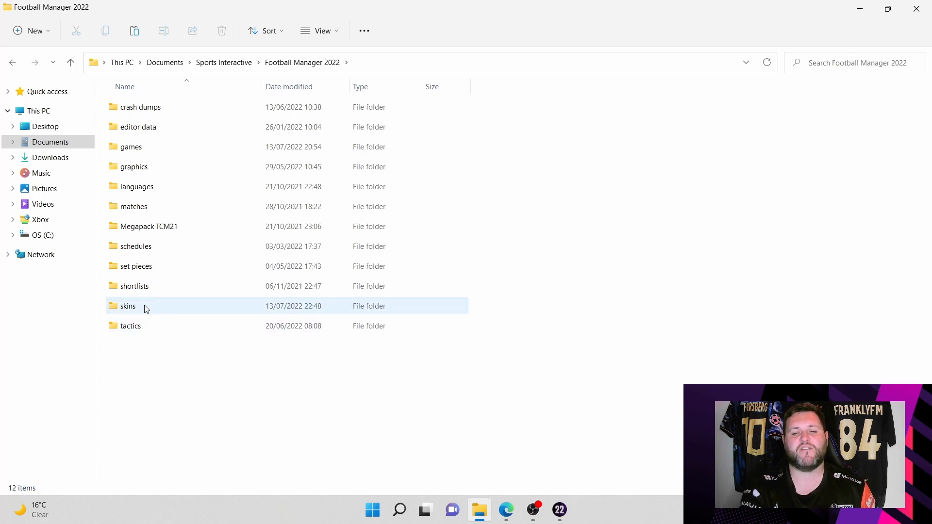
double_click(128, 305)
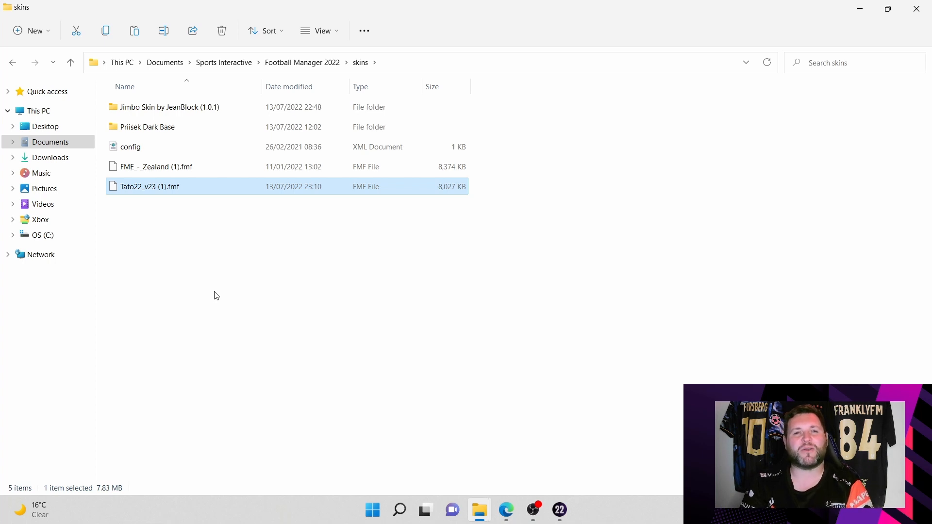
left_click(558, 510)
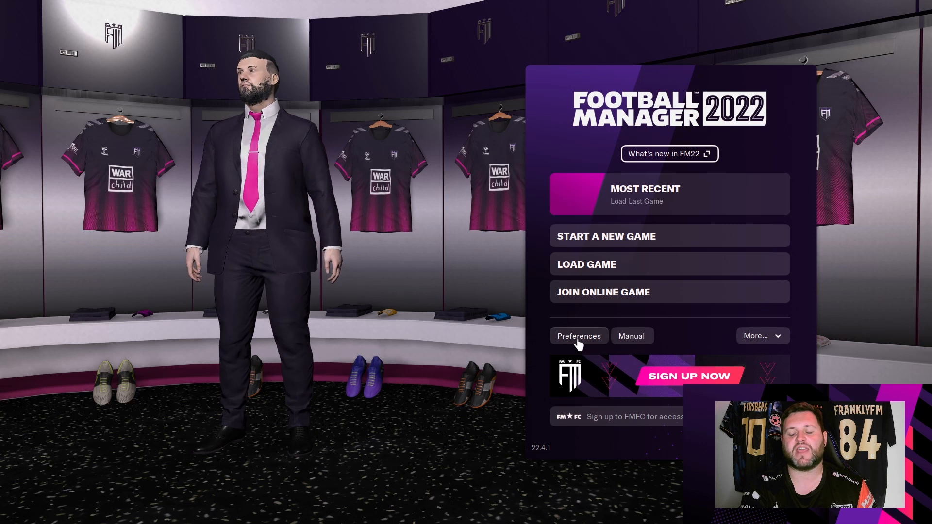
- Pick Tato from the Skin dropdown in Preferences and reload the skin
left_click(578, 336)
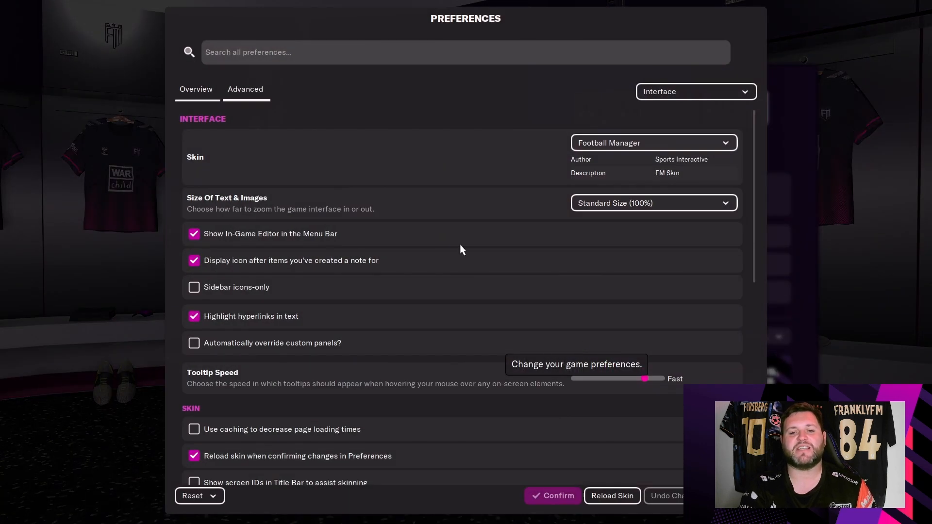
left_click(196, 90)
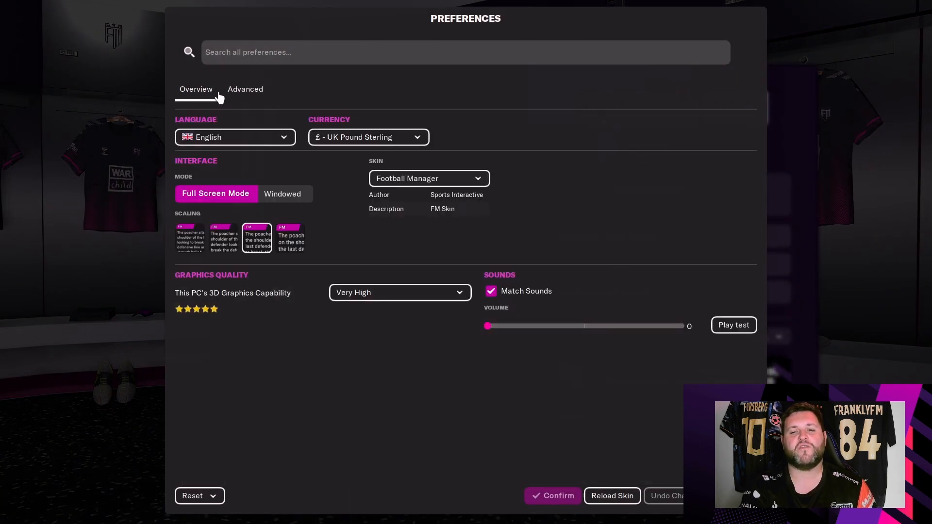
left_click(245, 90)
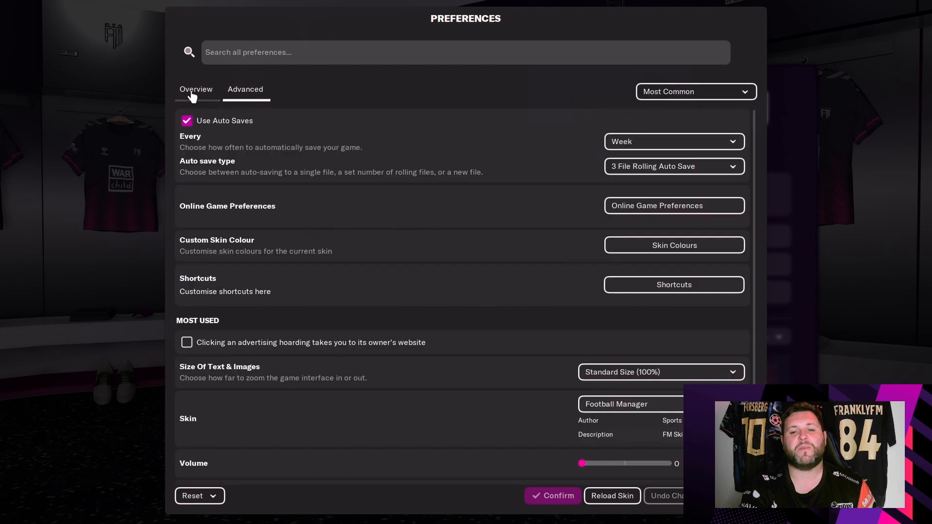
left_click(196, 90)
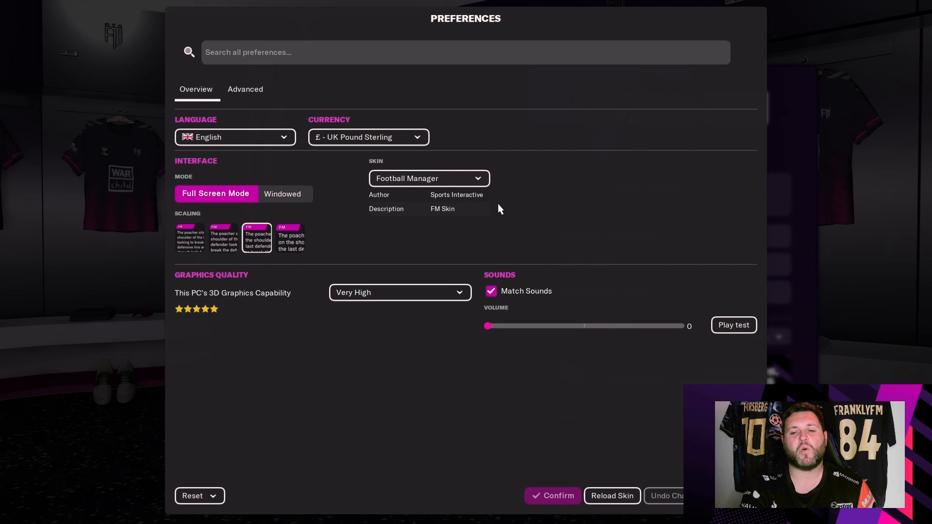
left_click(429, 178)
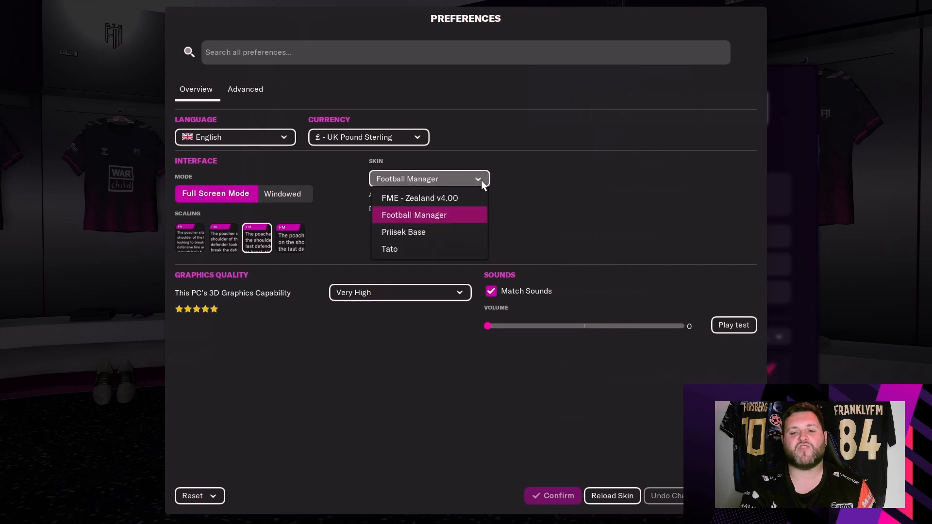
mouse_move(474, 232)
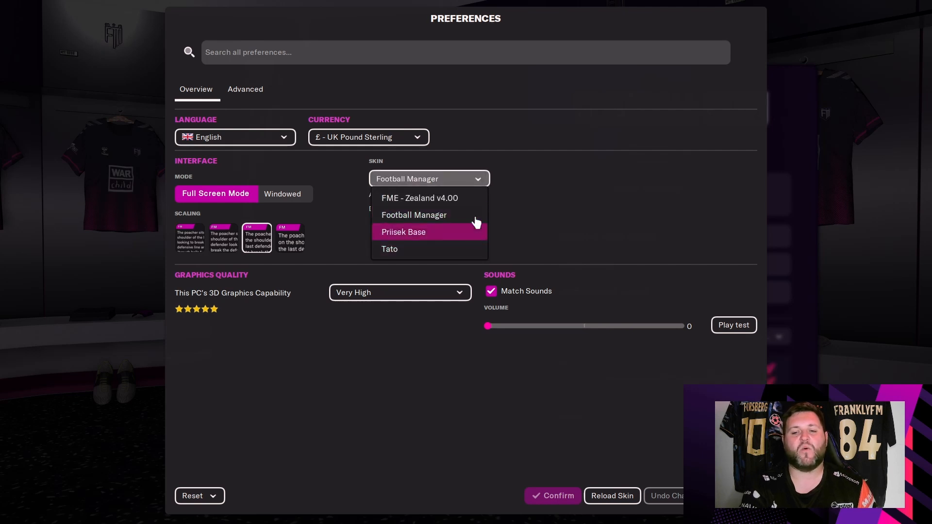
mouse_move(419, 198)
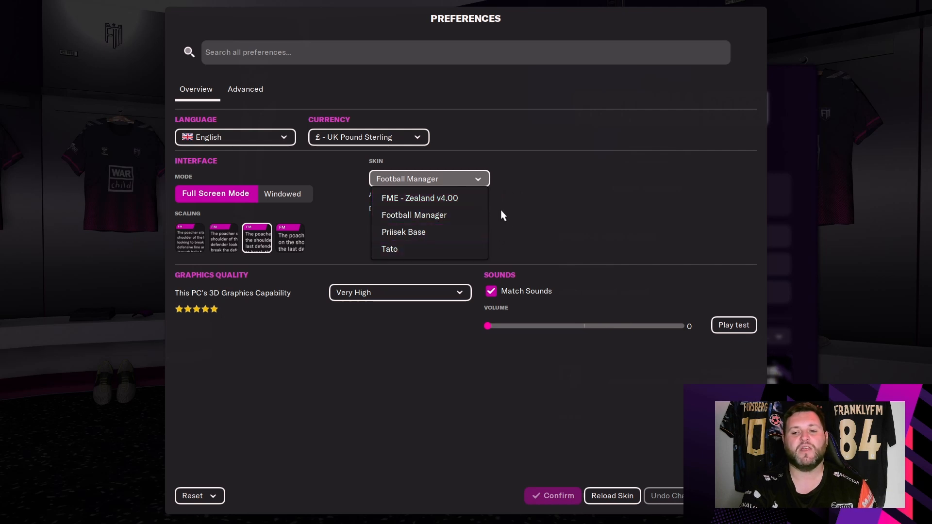
mouse_move(545, 193)
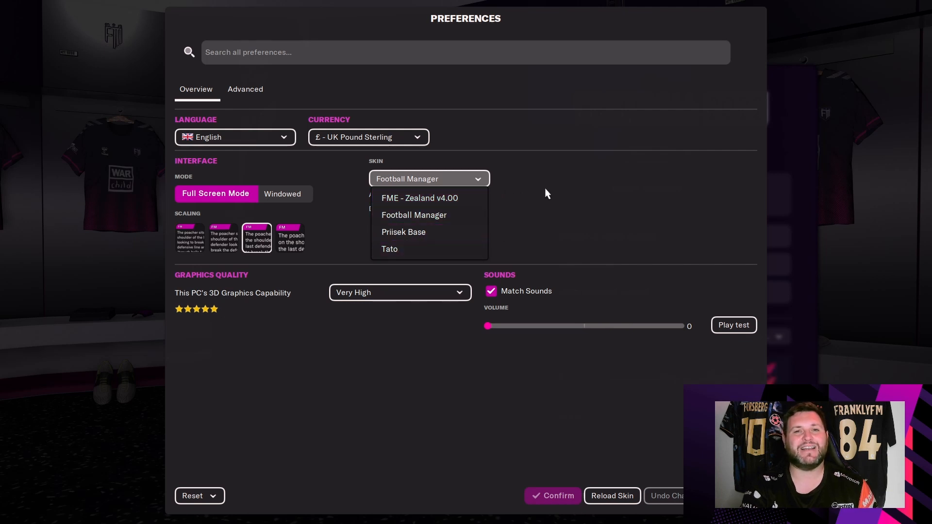
mouse_move(548, 194)
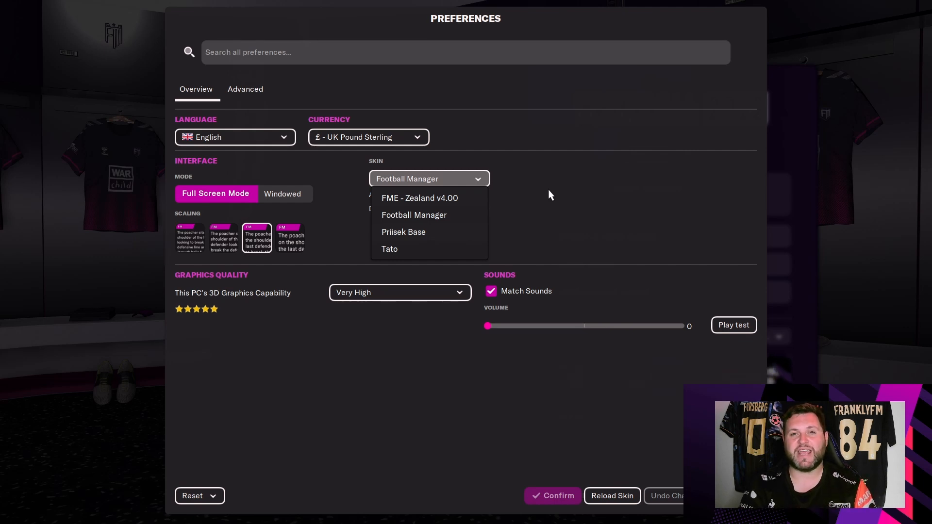
mouse_move(429, 215)
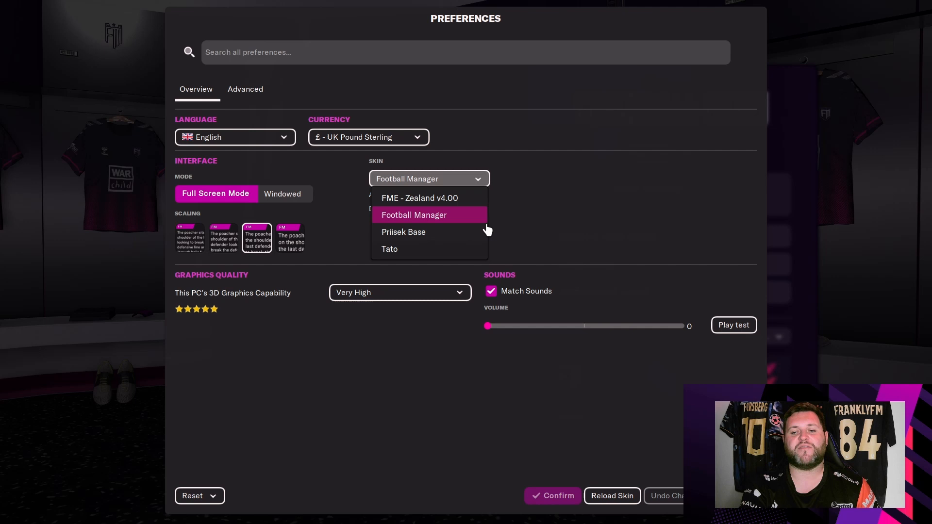
mouse_move(428, 232)
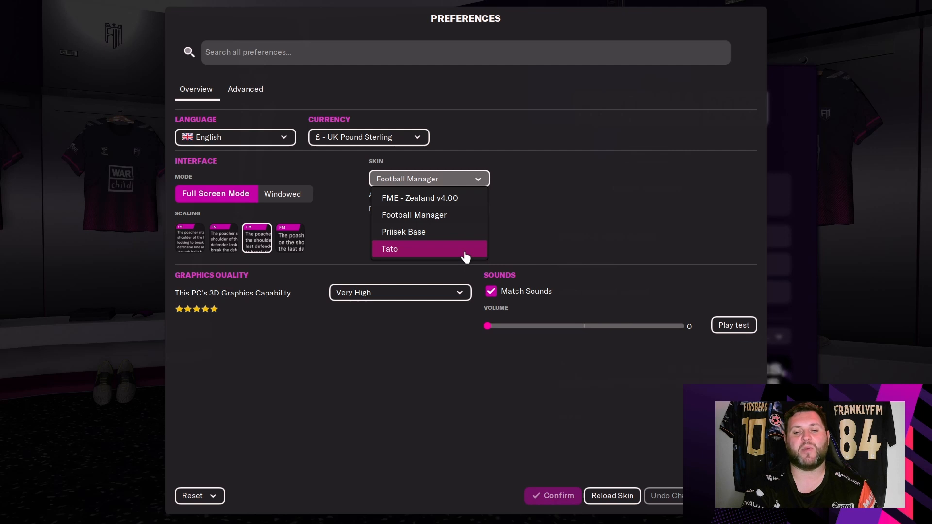
left_click(390, 249)
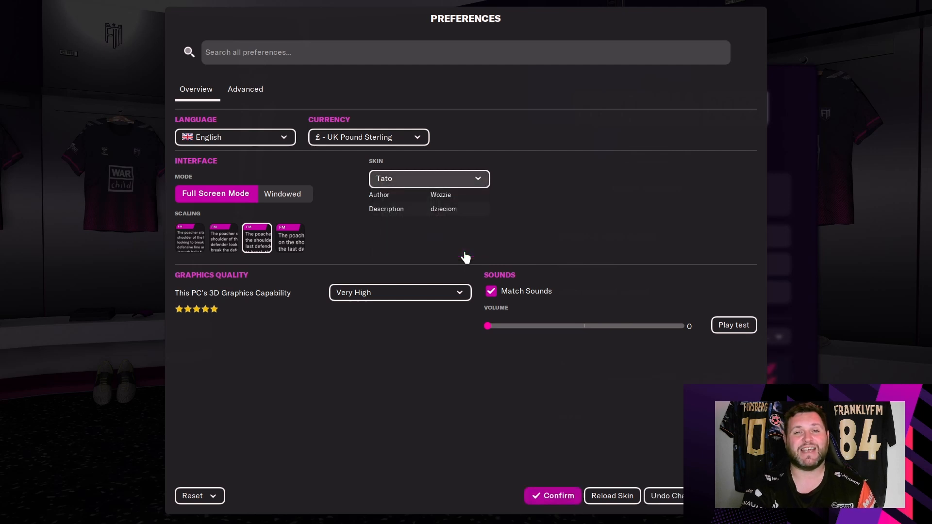
mouse_move(498, 156)
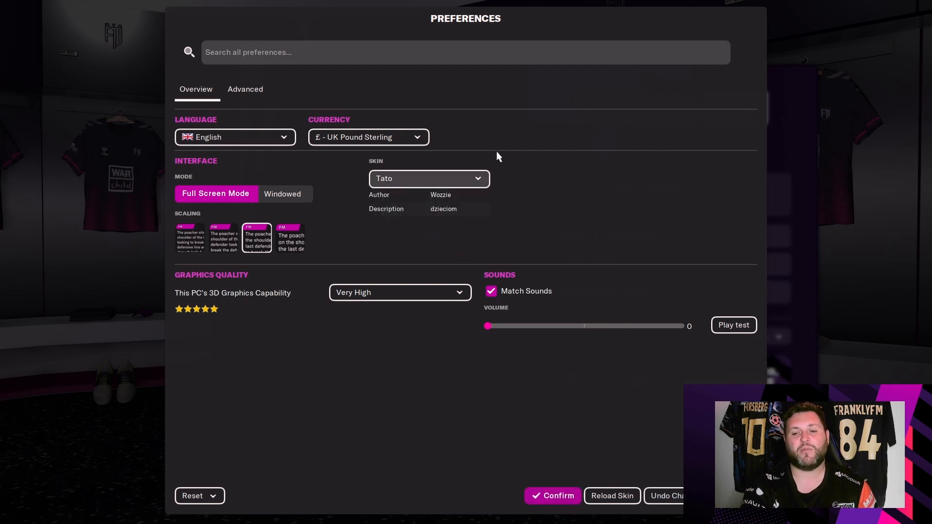
mouse_move(601, 480)
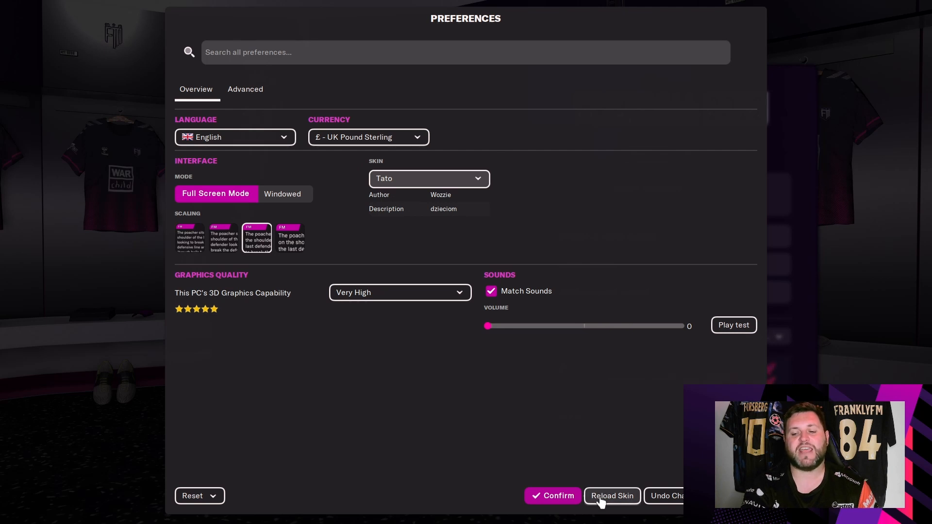
left_click(612, 496)
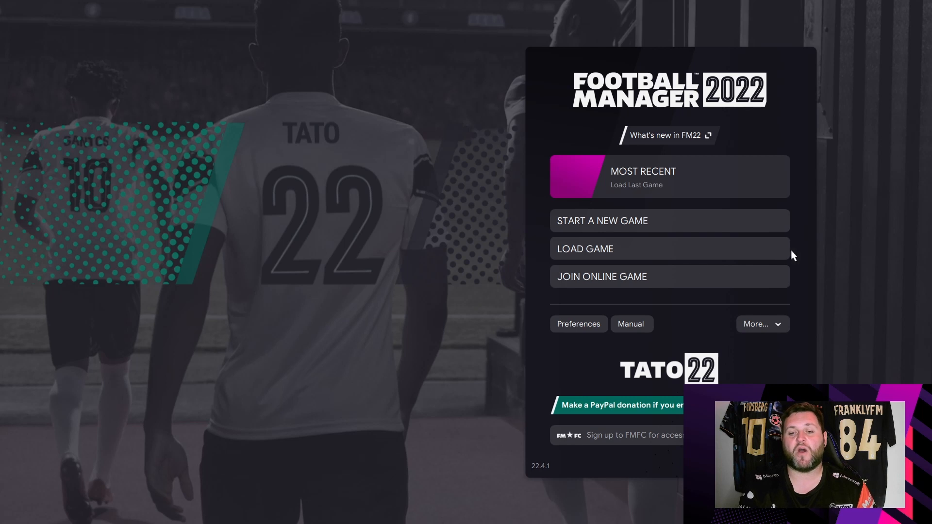
mouse_move(654, 227)
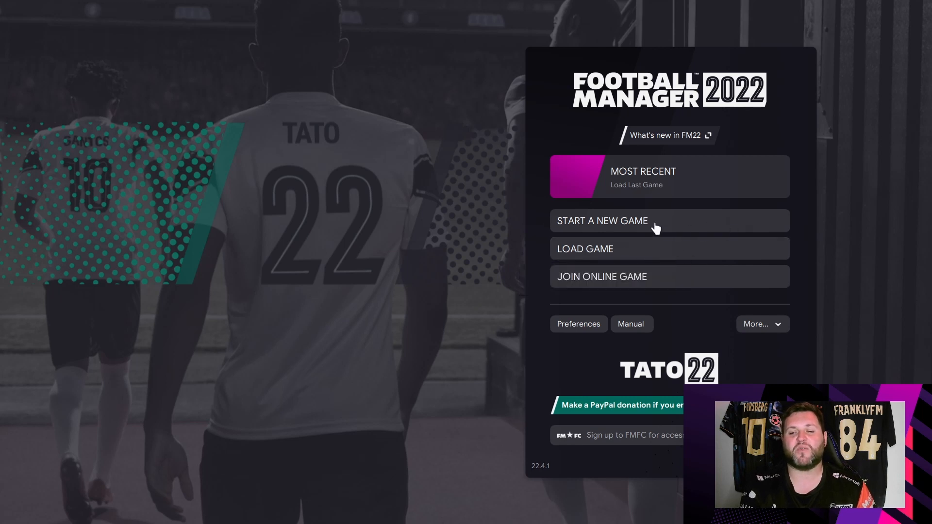
mouse_move(602, 355)
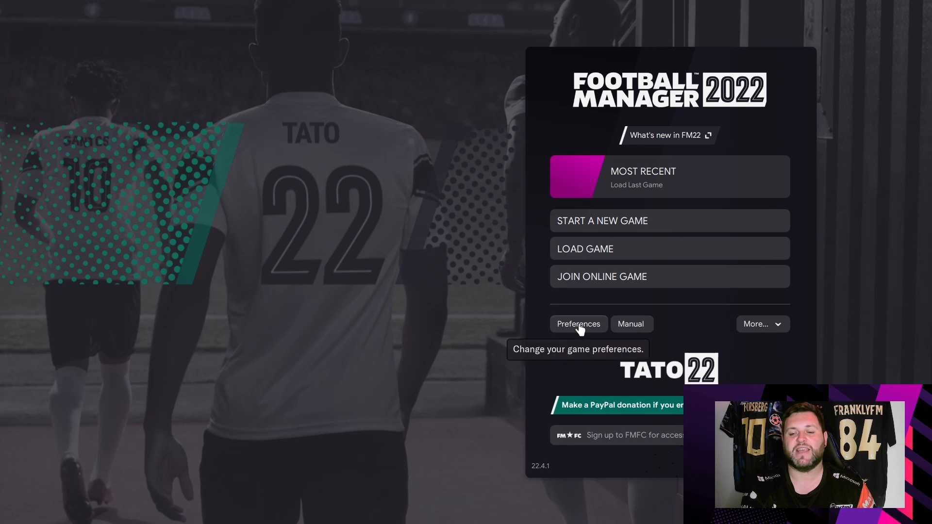
- Reopen Preferences to check the Tato skin, then confirm and close it
left_click(577, 324)
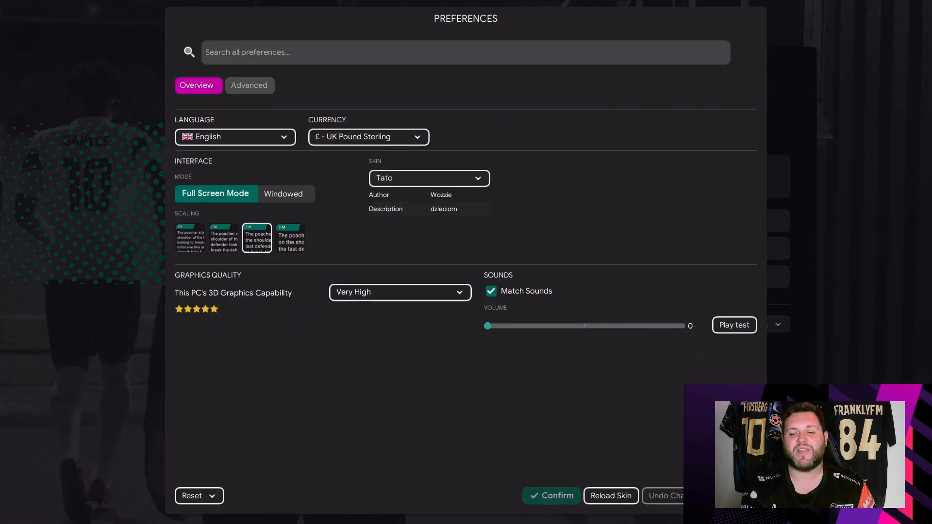
left_click(550, 495)
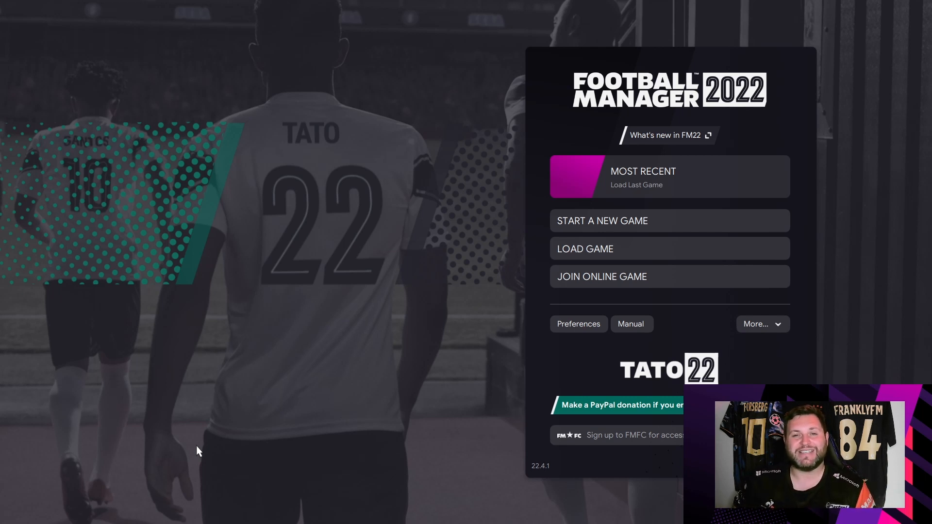
- Load the most recent Liverpool save and open the FM game menu
left_click(670, 175)
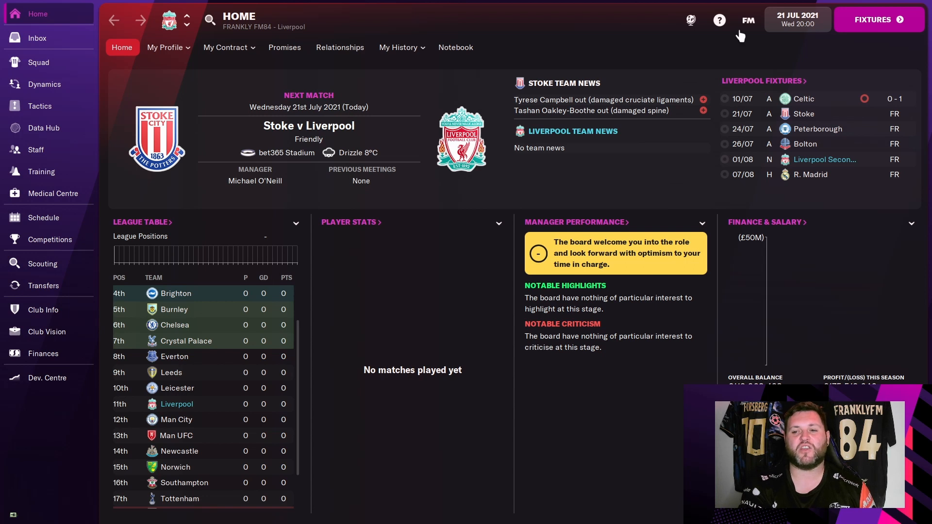
left_click(747, 20)
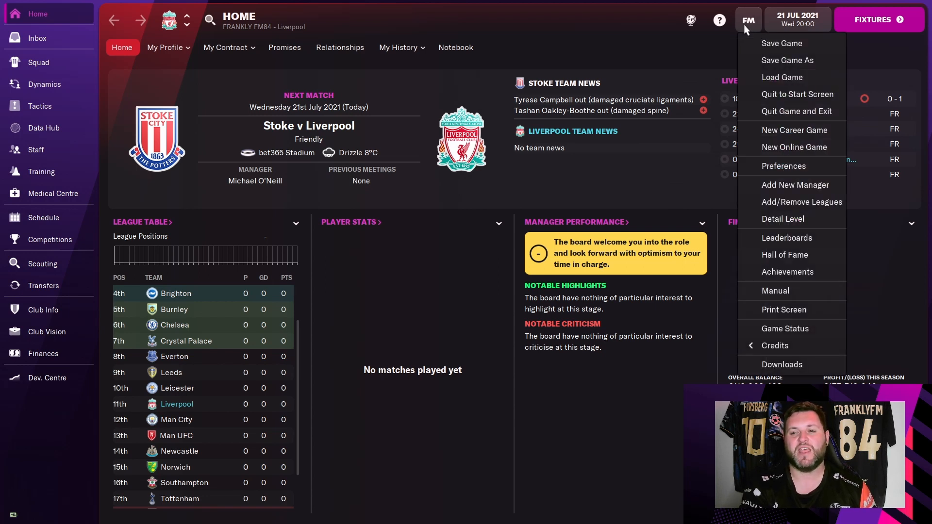
mouse_move(798, 94)
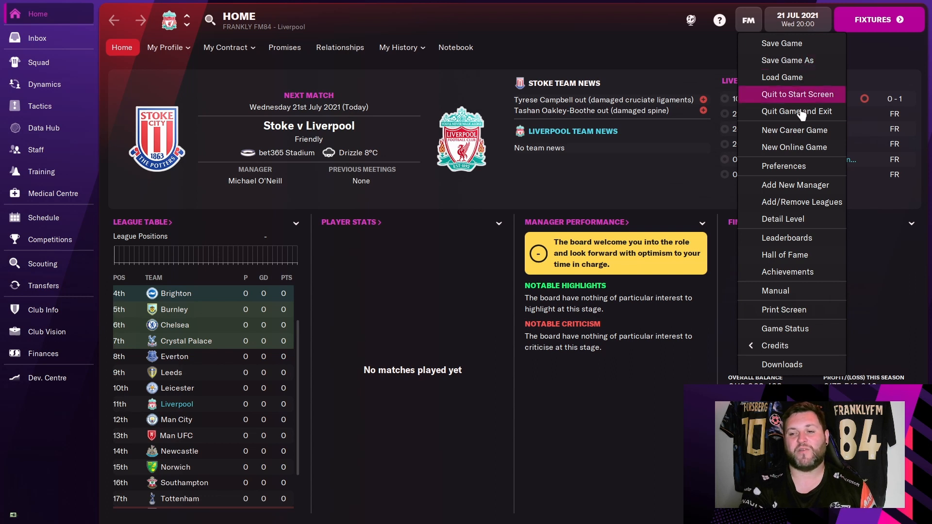
- Choose Tato as the skin in the save's Preferences and reload the skin
left_click(783, 166)
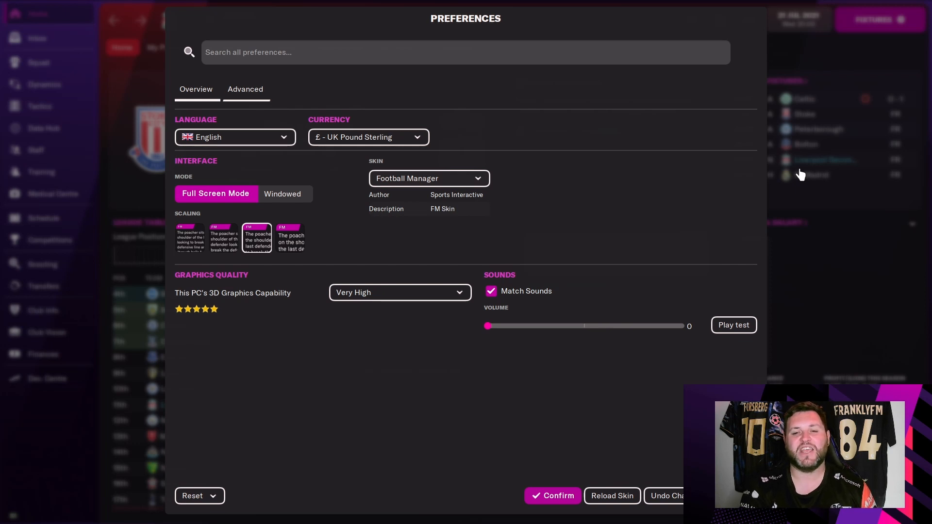
mouse_move(540, 178)
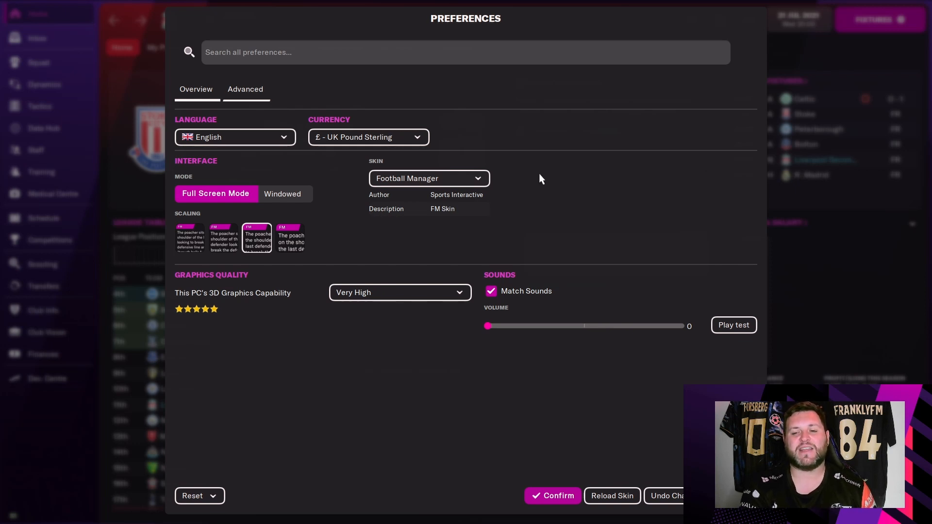
left_click(428, 178)
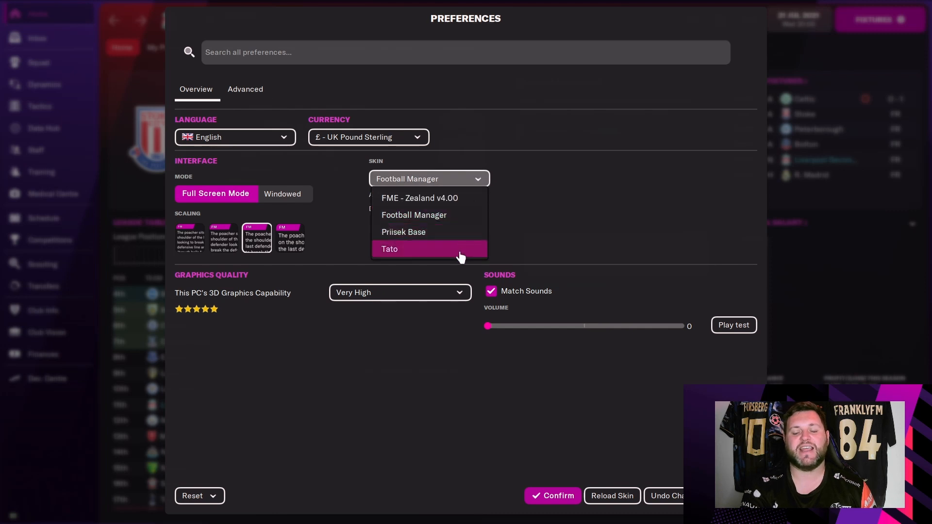
left_click(390, 249)
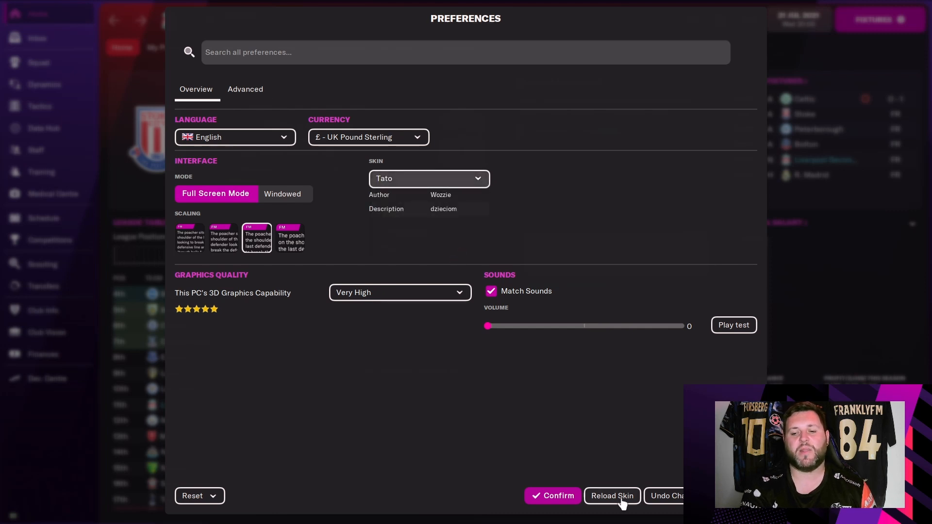
left_click(612, 496)
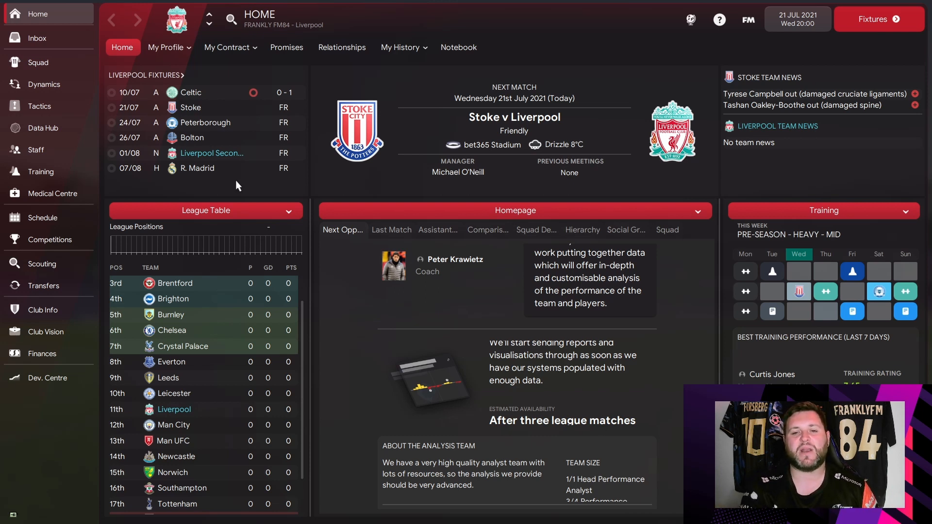
left_click(37, 37)
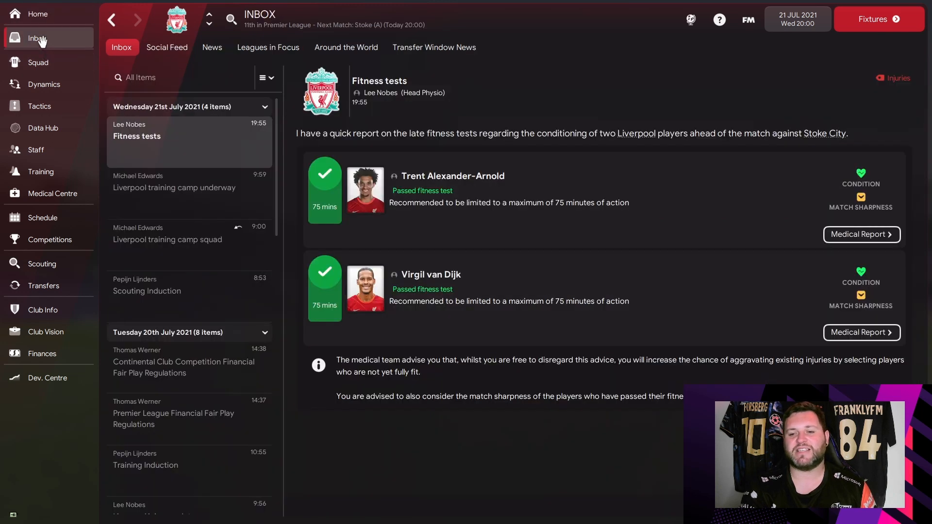
left_click(38, 61)
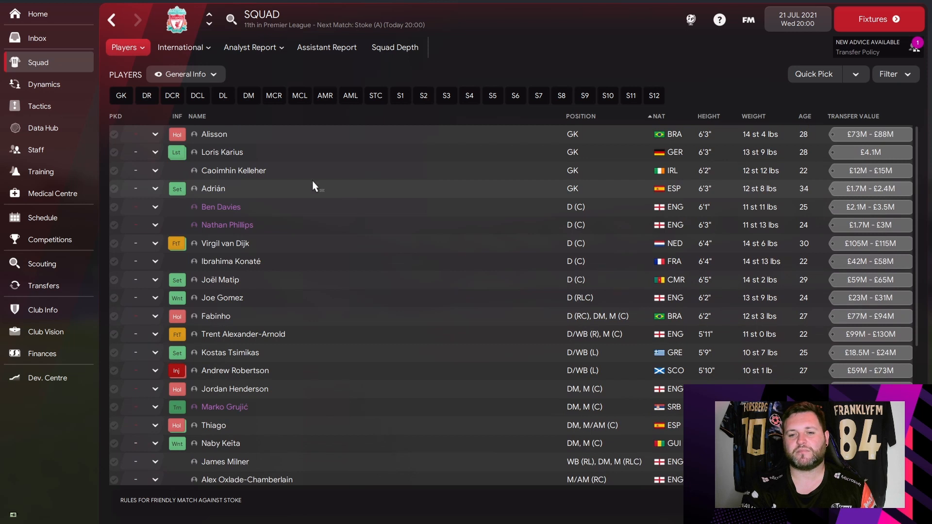
left_click(213, 135)
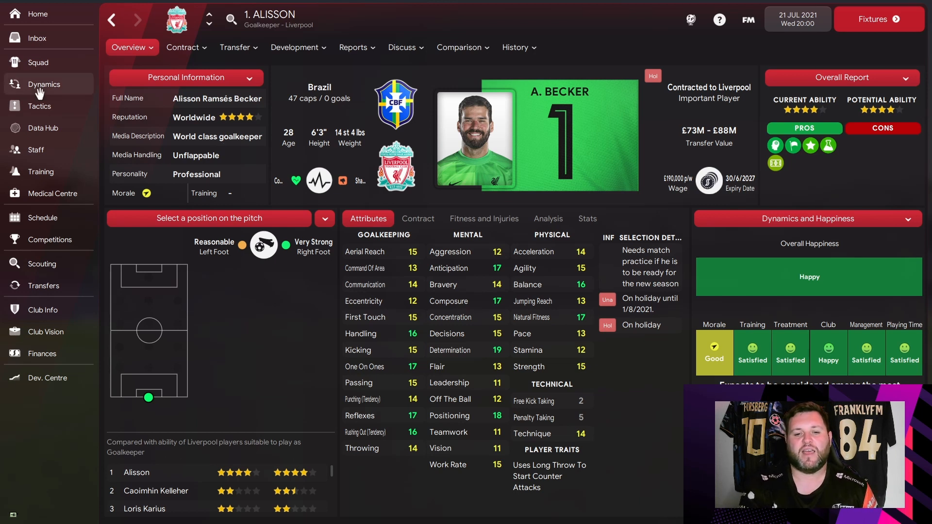
left_click(39, 106)
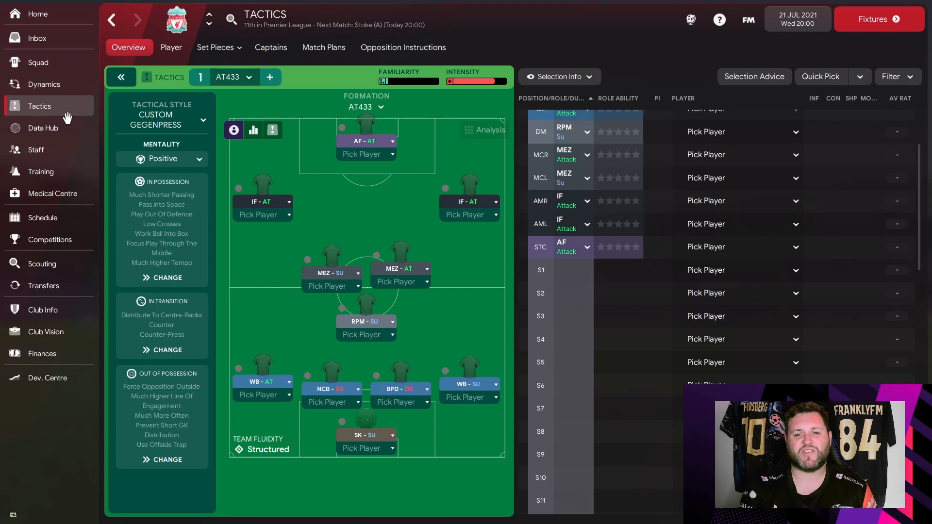
- View the data hub and Liverpool's club info, opening the Facilities panel dropdown
left_click(43, 127)
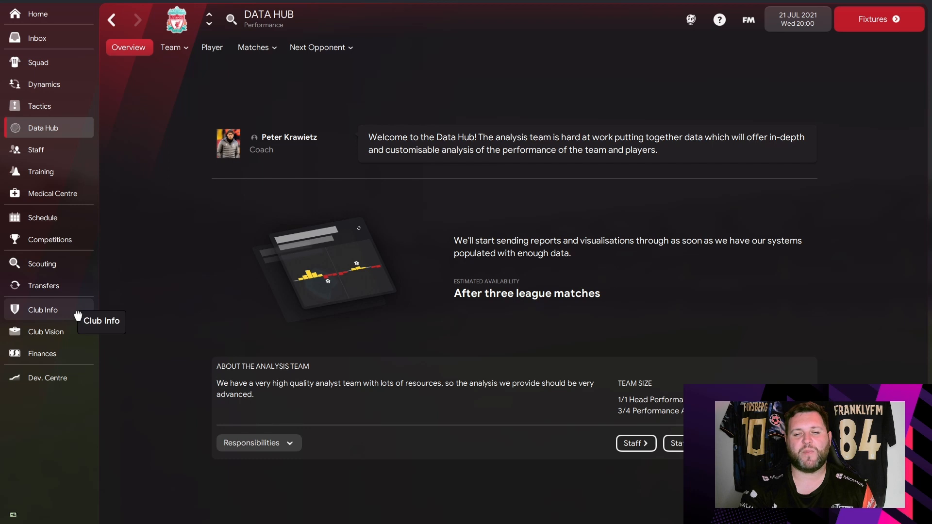
left_click(42, 310)
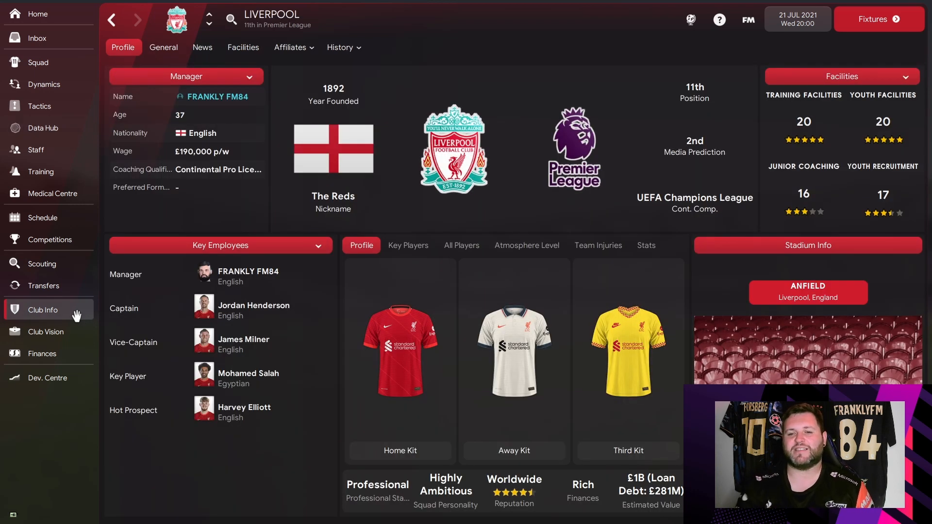
left_click(185, 76)
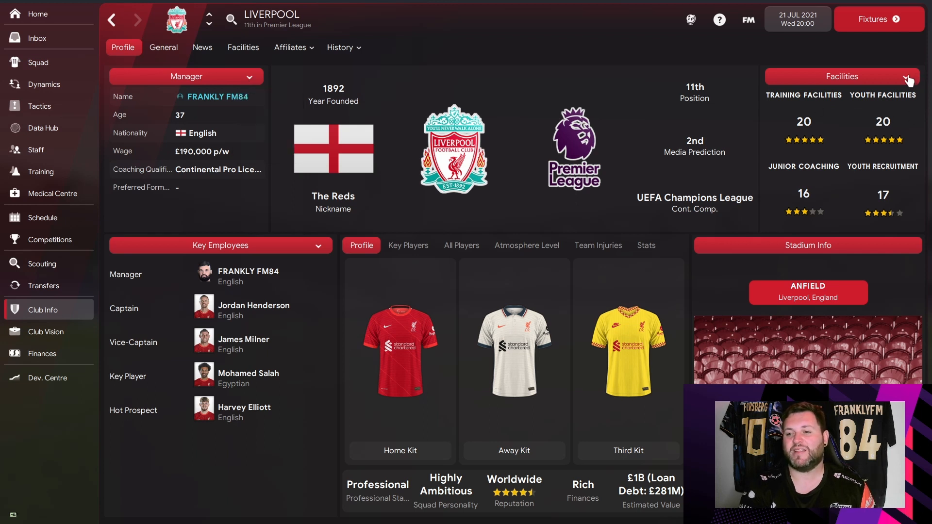
left_click(842, 76)
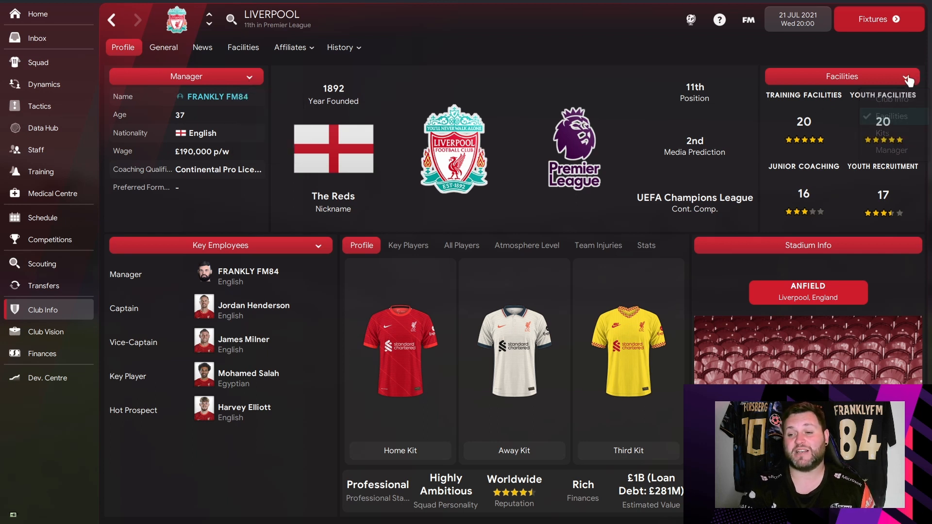